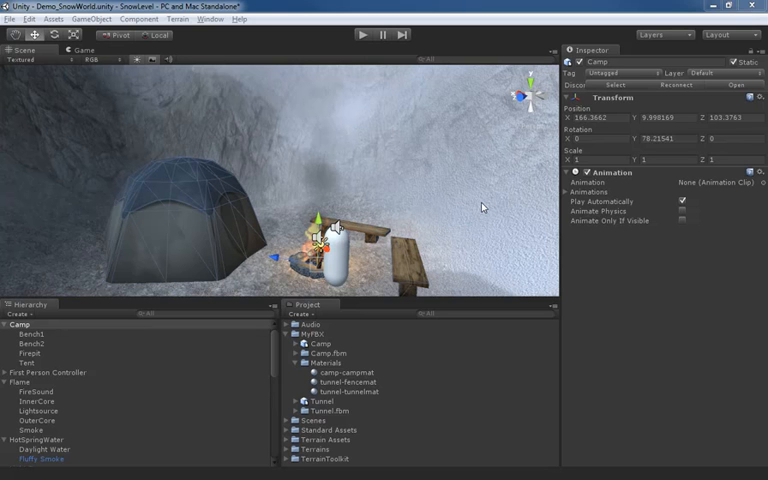
mouse_move(336, 168)
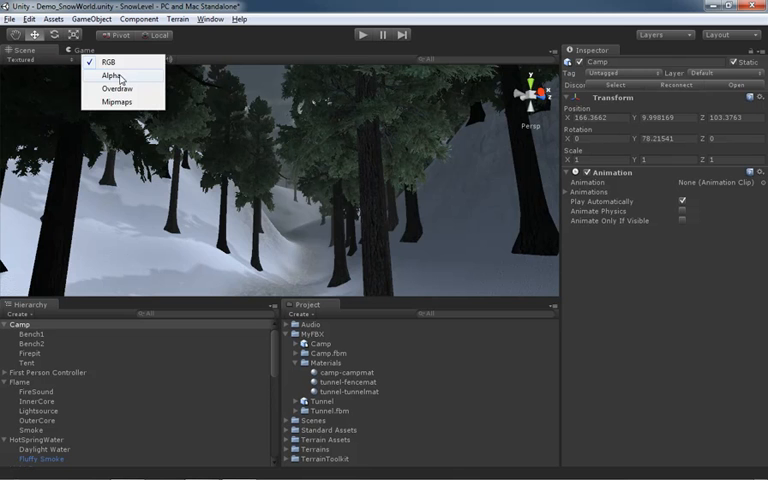
Switch the Scene view to Alpha render mode, showing the tent white on black.
left_click(112, 76)
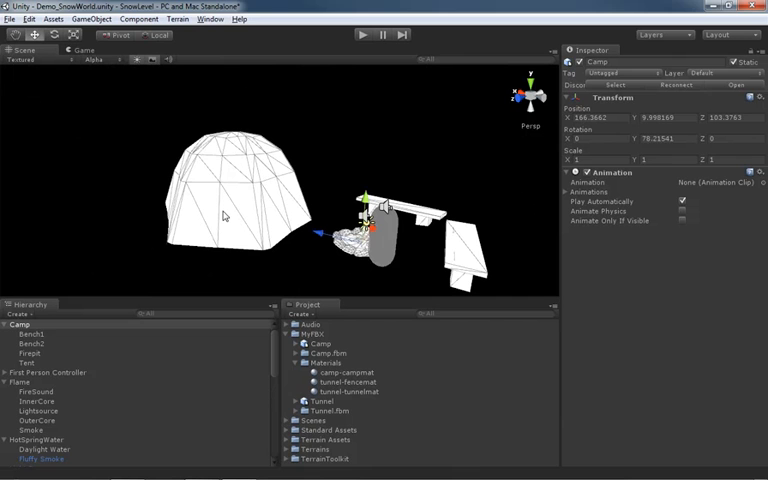
mouse_move(296, 196)
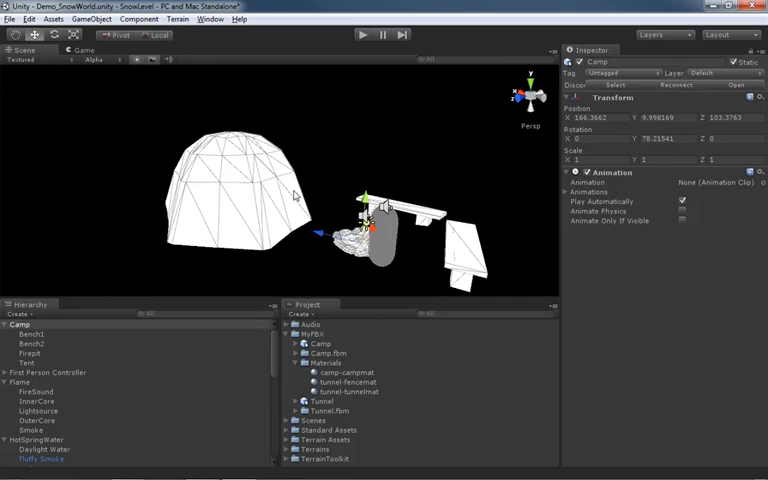
Select the Tent and open the colour picker for its material's Main Color.
left_click(28, 362)
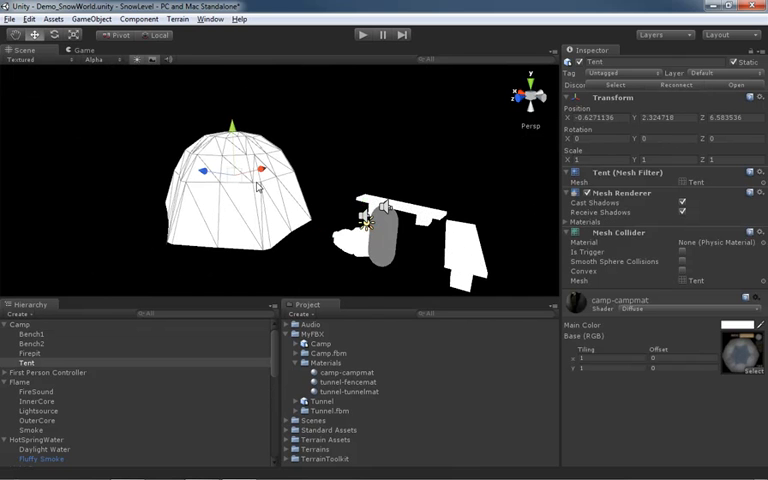
mouse_move(512, 200)
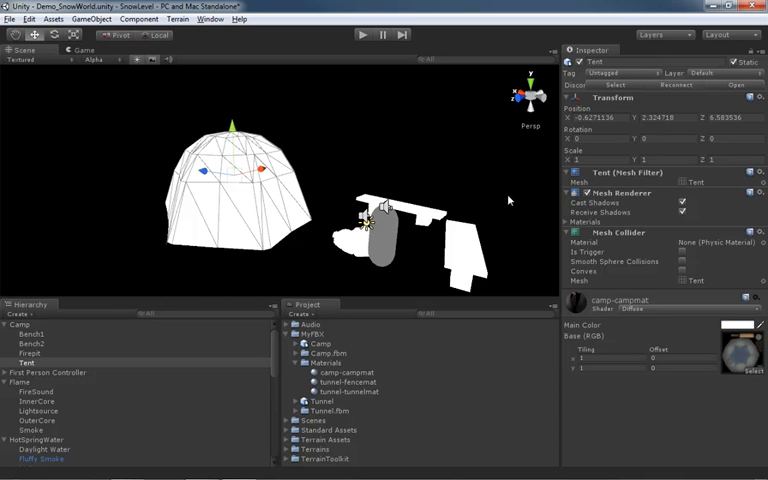
mouse_move(460, 240)
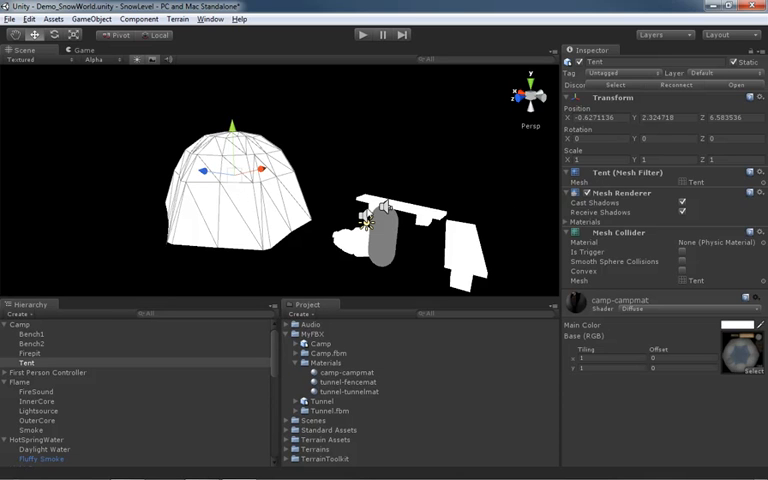
mouse_move(522, 232)
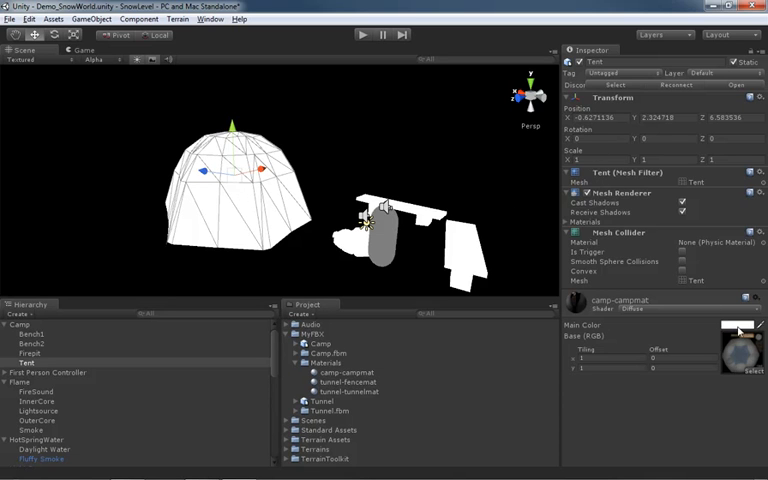
left_click(738, 324)
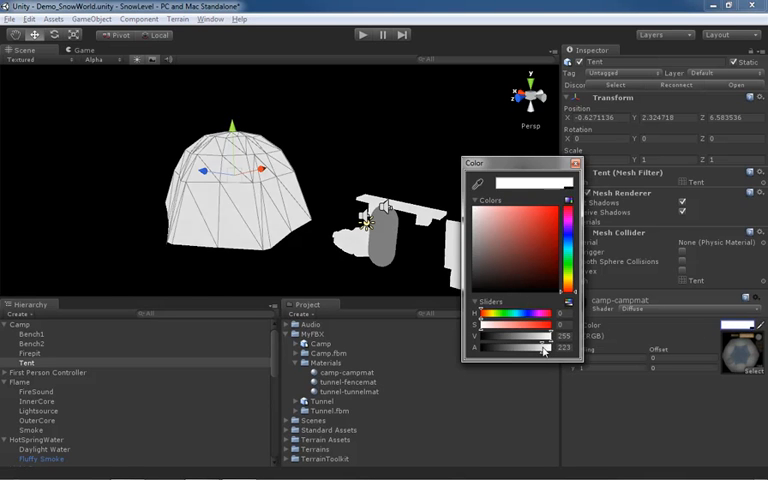
Dim the tent colour's alpha, restore it to full, and close the picker.
left_click_drag(544, 348, 484, 348)
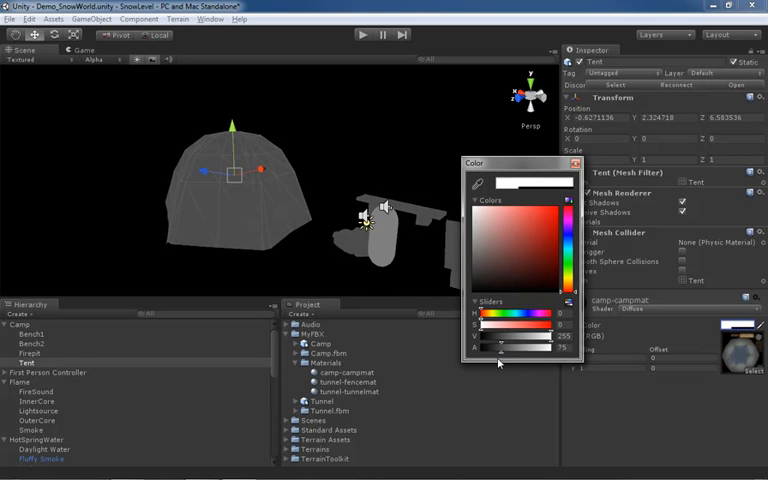
left_click_drag(496, 348, 532, 348)
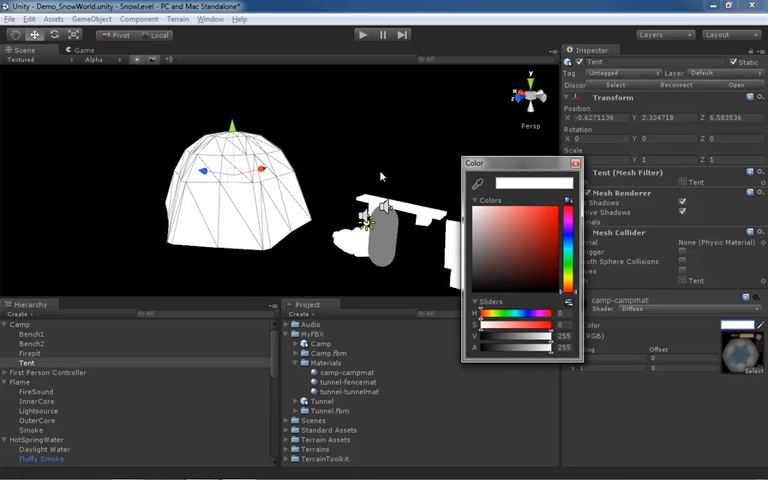
mouse_move(548, 352)
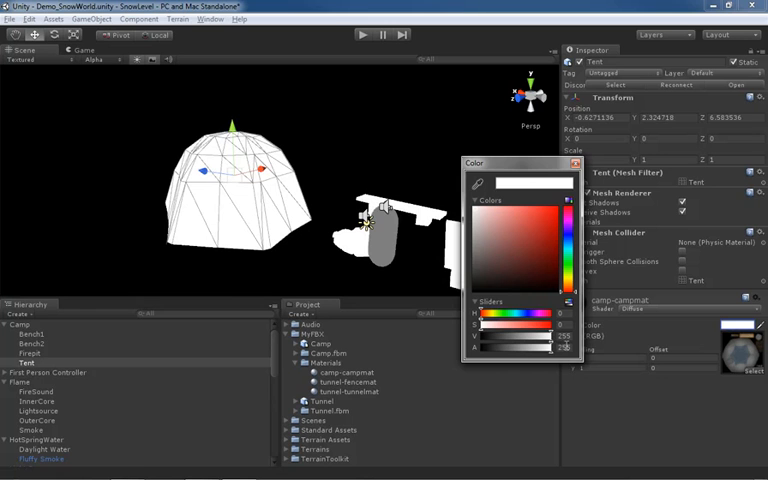
left_click_drag(560, 348, 502, 348)
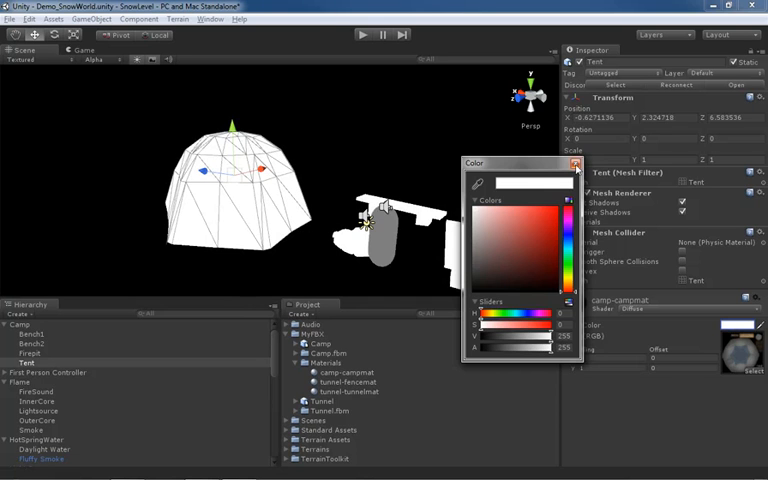
left_click(576, 164)
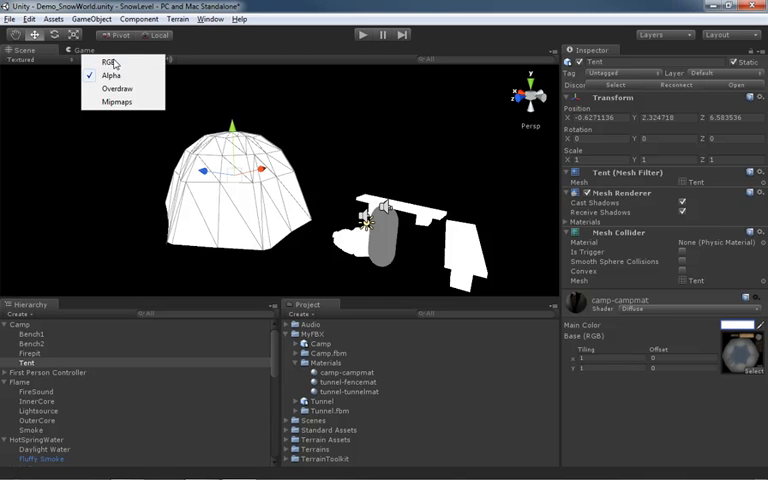
Switch the Scene view to Overdraw mode, revealing stacked transparent layers as orange glow.
left_click(116, 88)
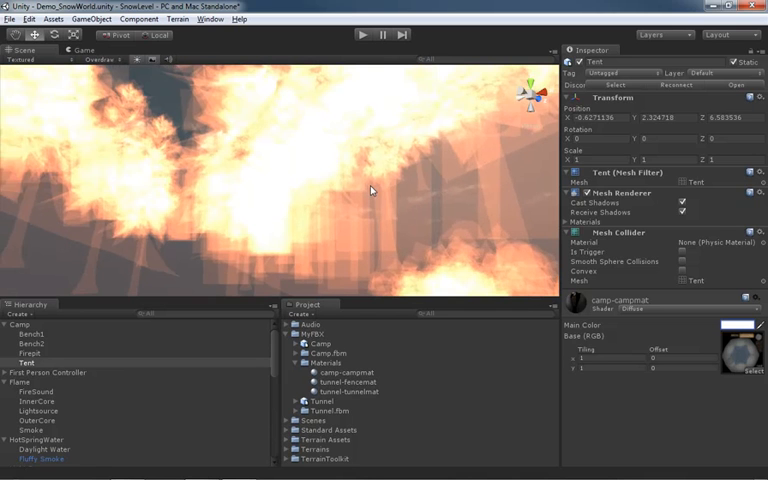
mouse_move(286, 216)
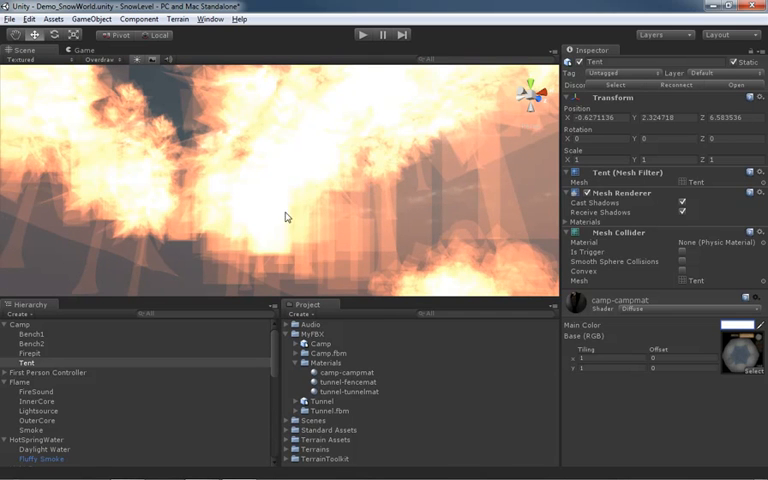
mouse_move(304, 190)
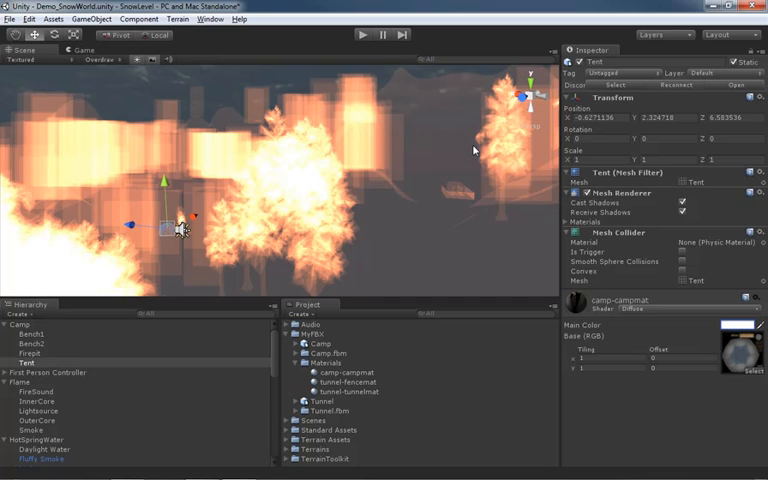
mouse_move(512, 156)
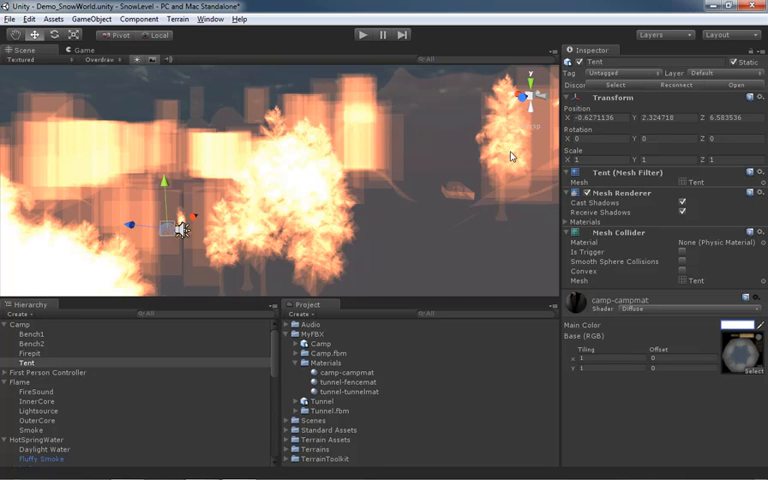
mouse_move(200, 120)
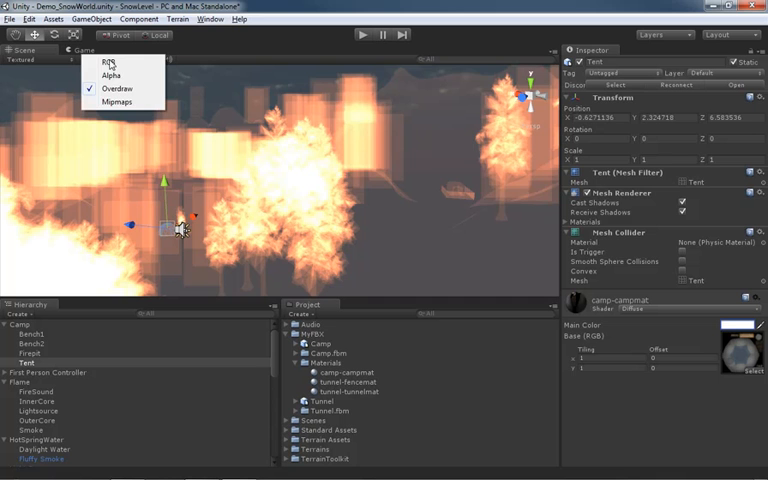
Switch the Scene view to Mipmaps mode, tinting terrain and trees red and blue by texture detail.
left_click(116, 102)
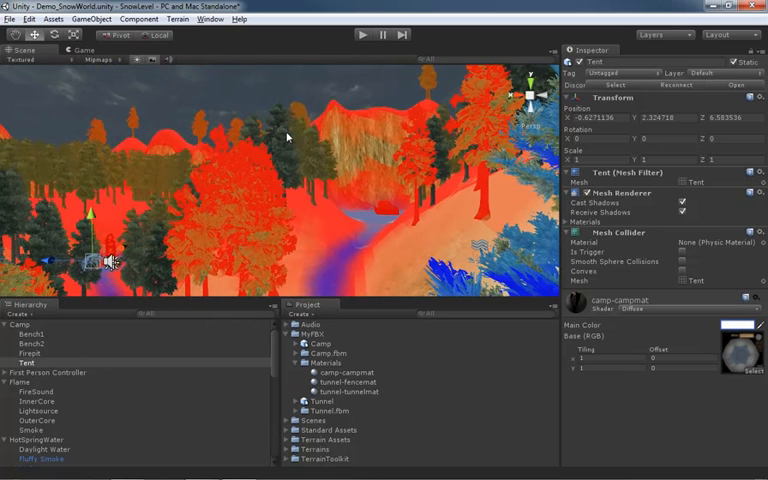
mouse_move(288, 152)
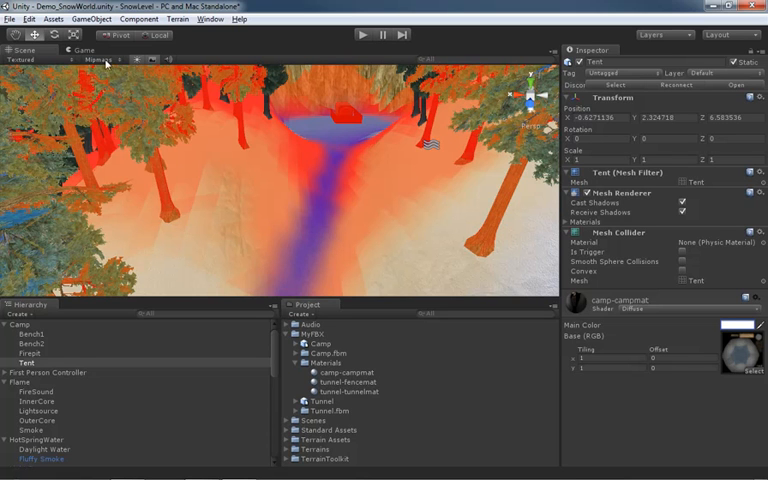
mouse_move(198, 112)
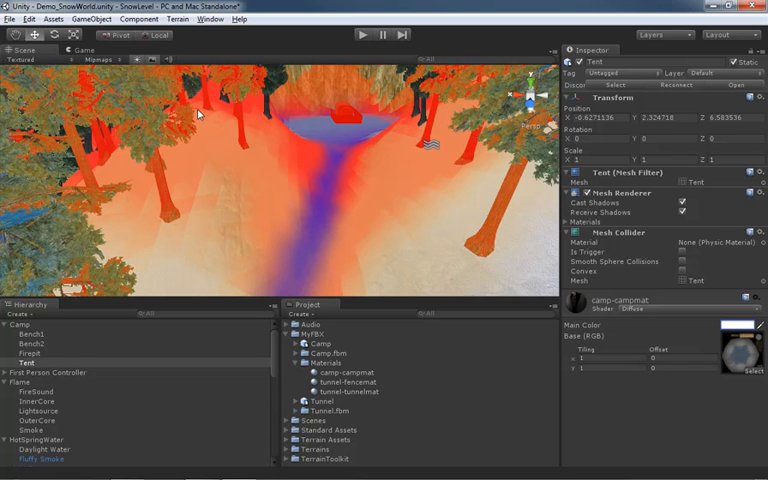